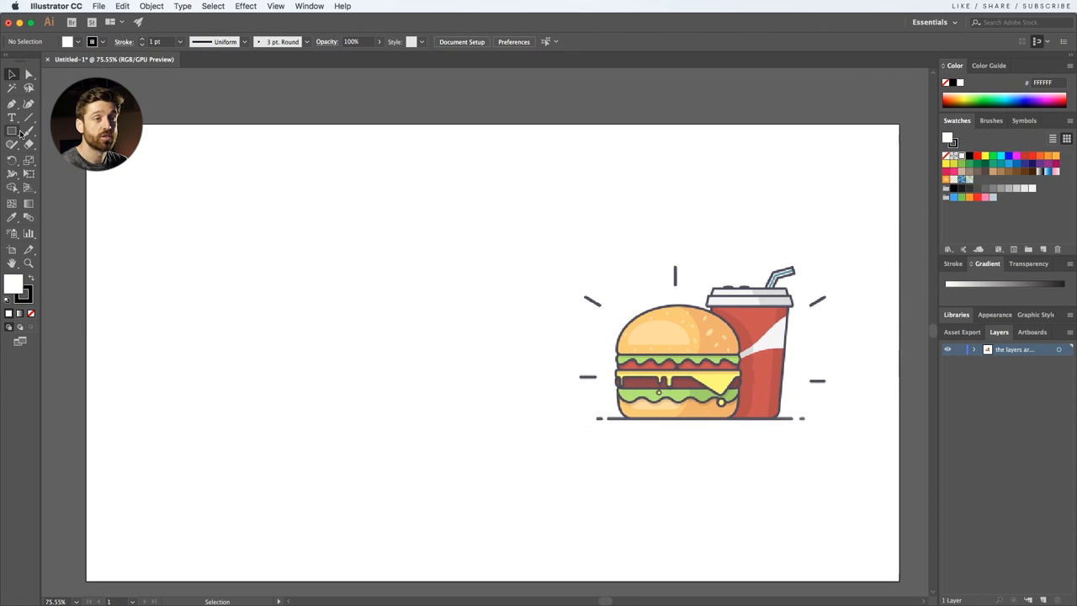
- Draw a rectangle left of the reference icon, enable Smart Guides and show the Pathfinder panel
left_click_drag(228, 285, 372, 353)
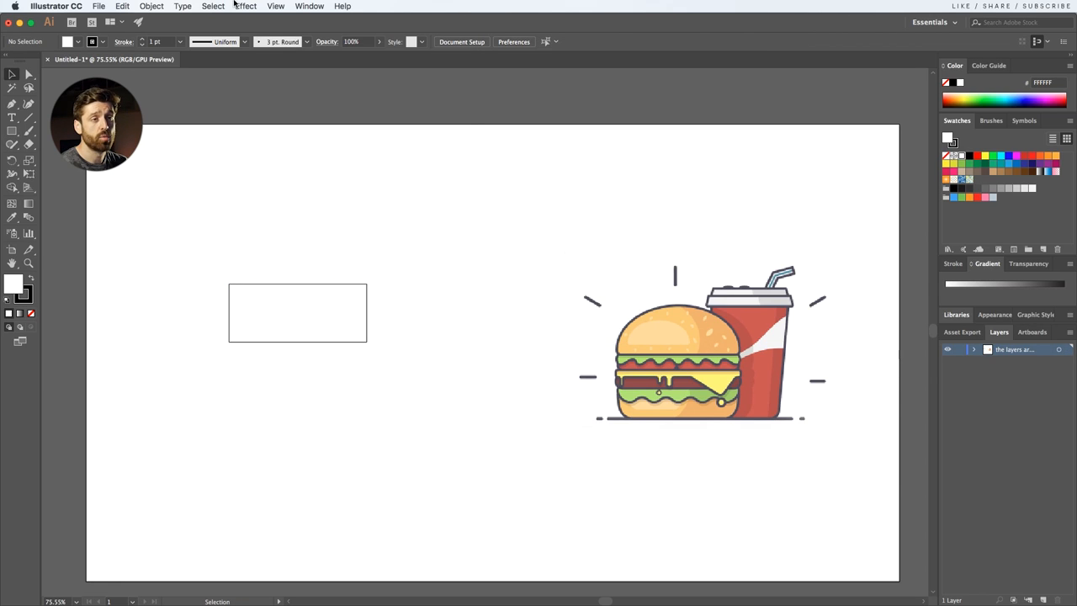
left_click(276, 6)
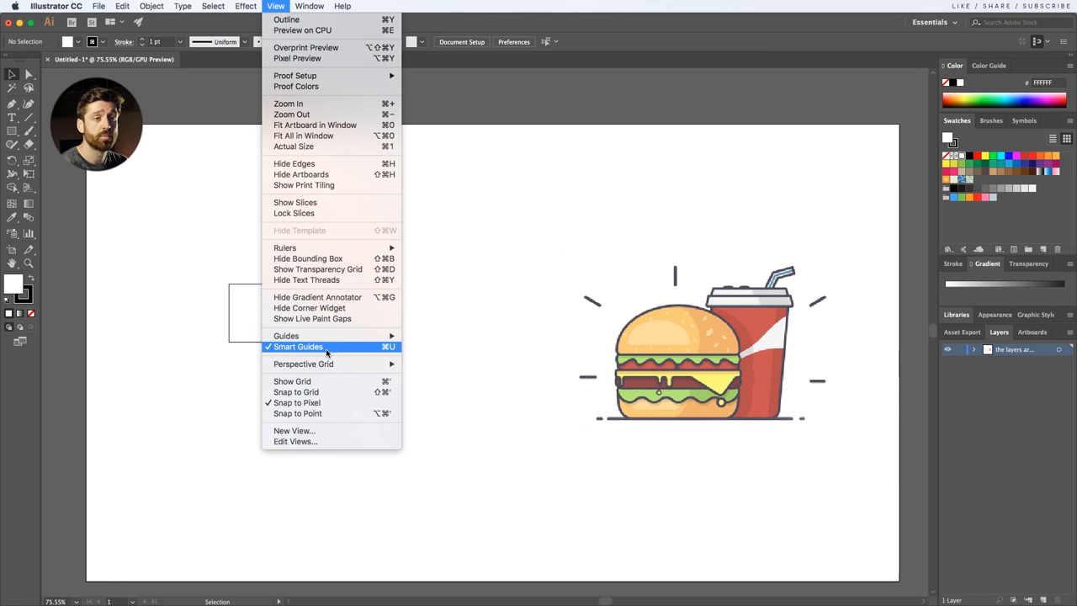
left_click(327, 347)
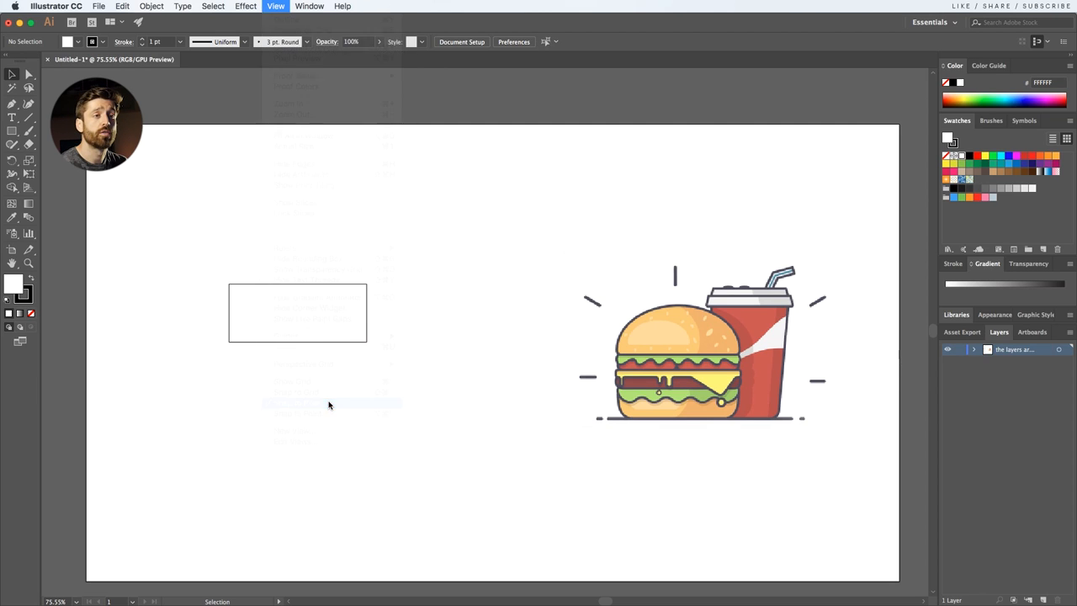
left_click(310, 7)
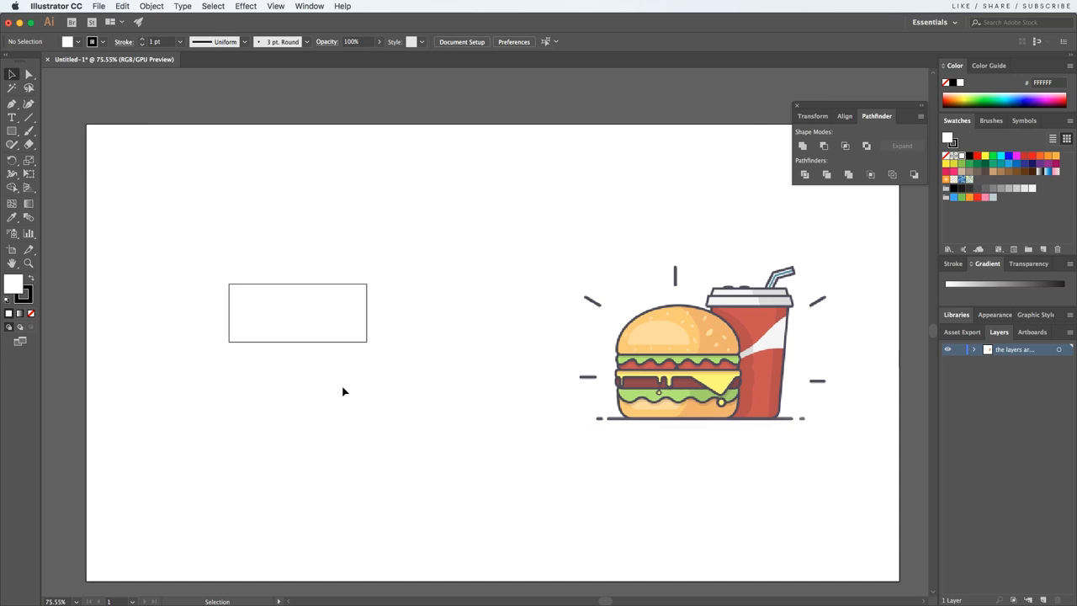
- Fully round the rectangle's two top corners with the live corner widget to form a bun dome
left_click(296, 313)
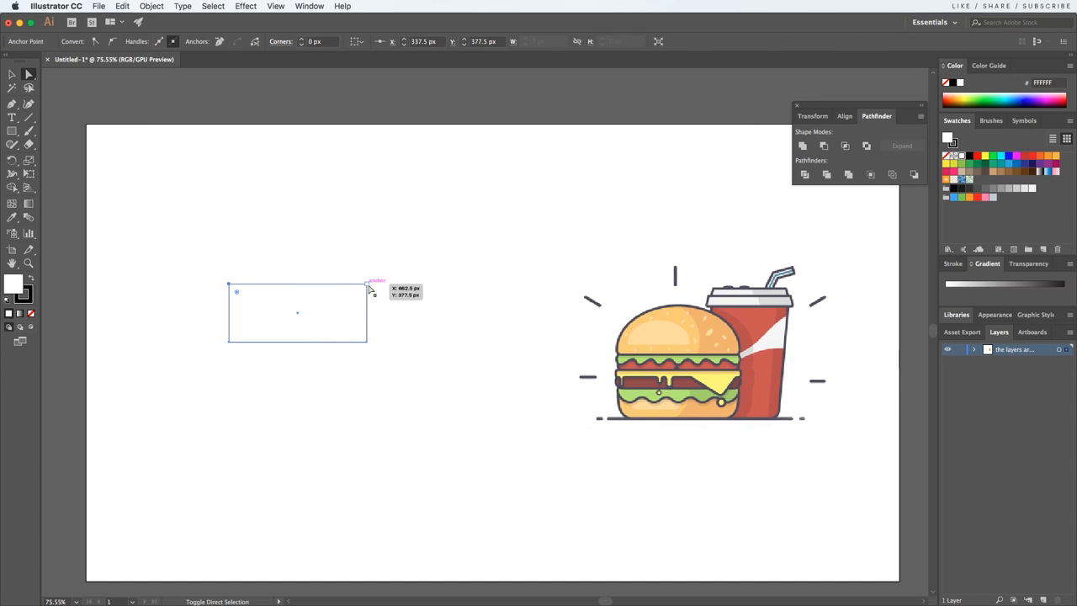
left_click_drag(367, 286, 323, 326)
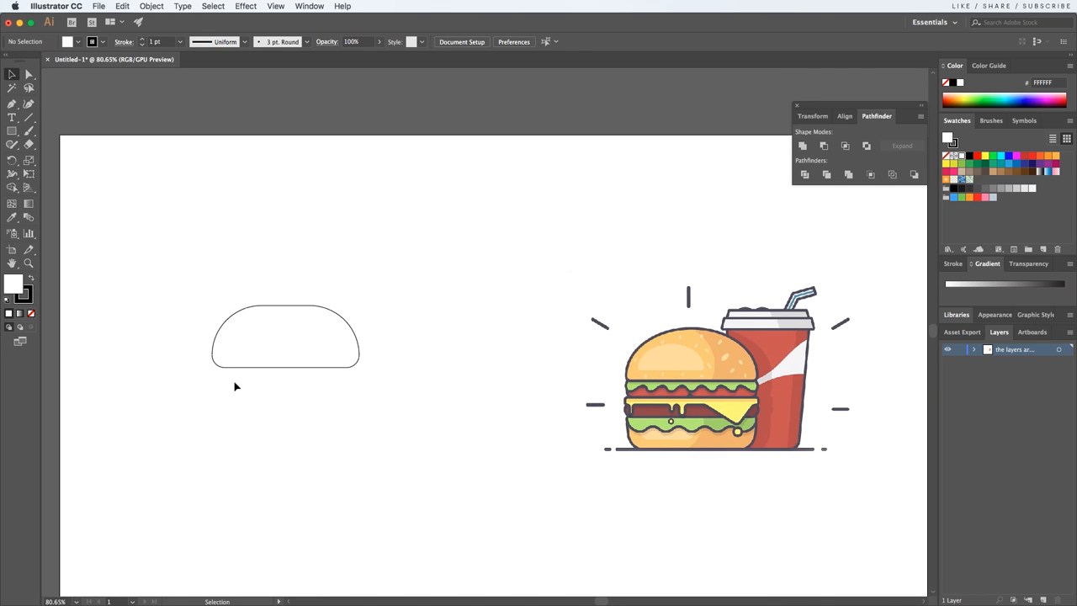
- Draw a horizontal line under the bun and apply a previewed Zig Zag effect with its ridge count set
left_click(27, 119)
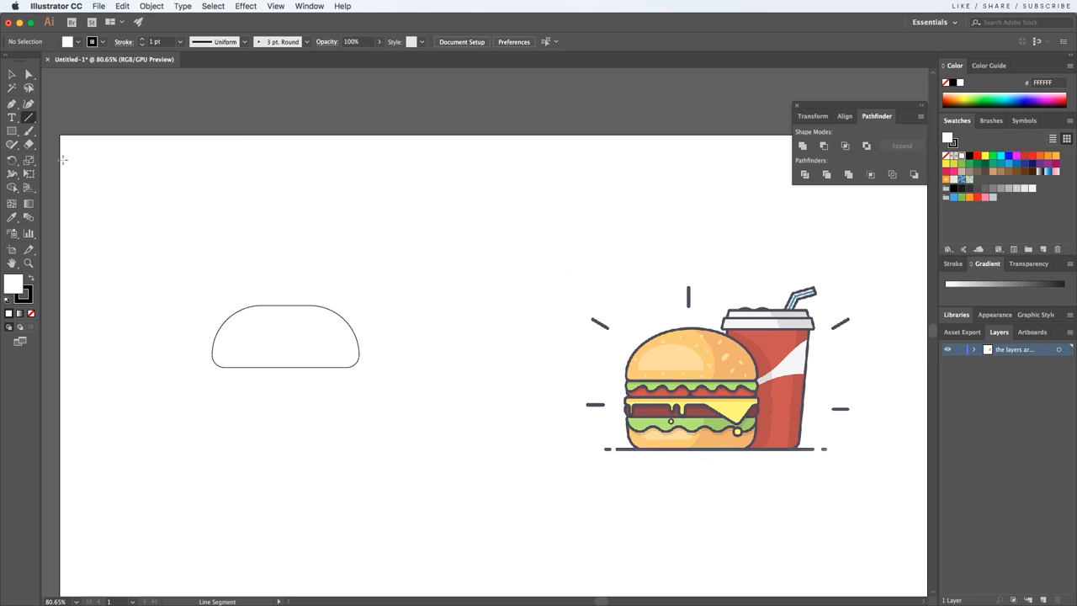
left_click_drag(212, 400, 383, 401)
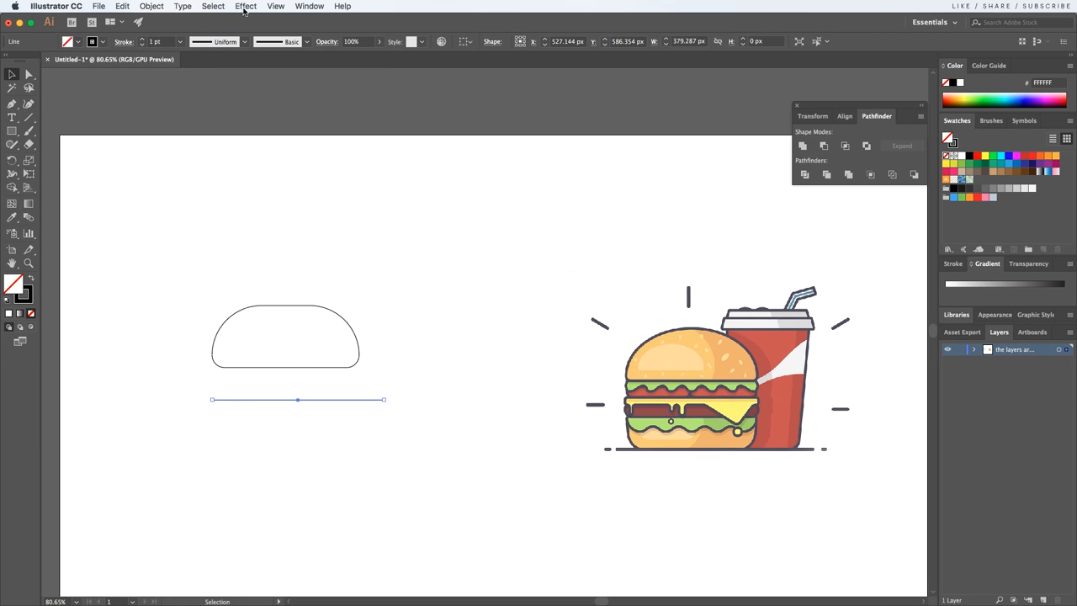
left_click(246, 7)
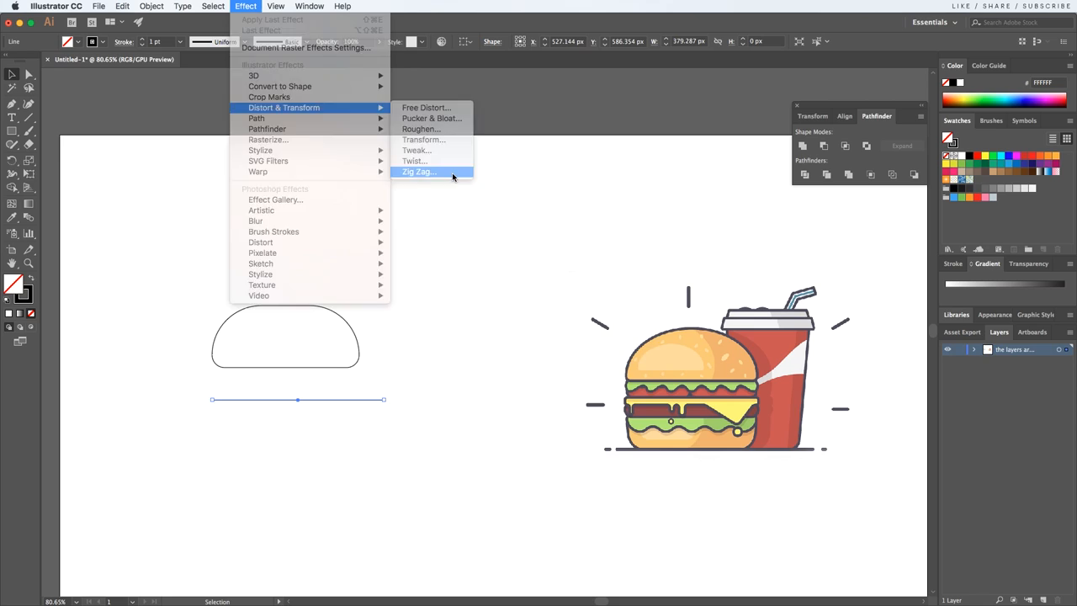
left_click(421, 172)
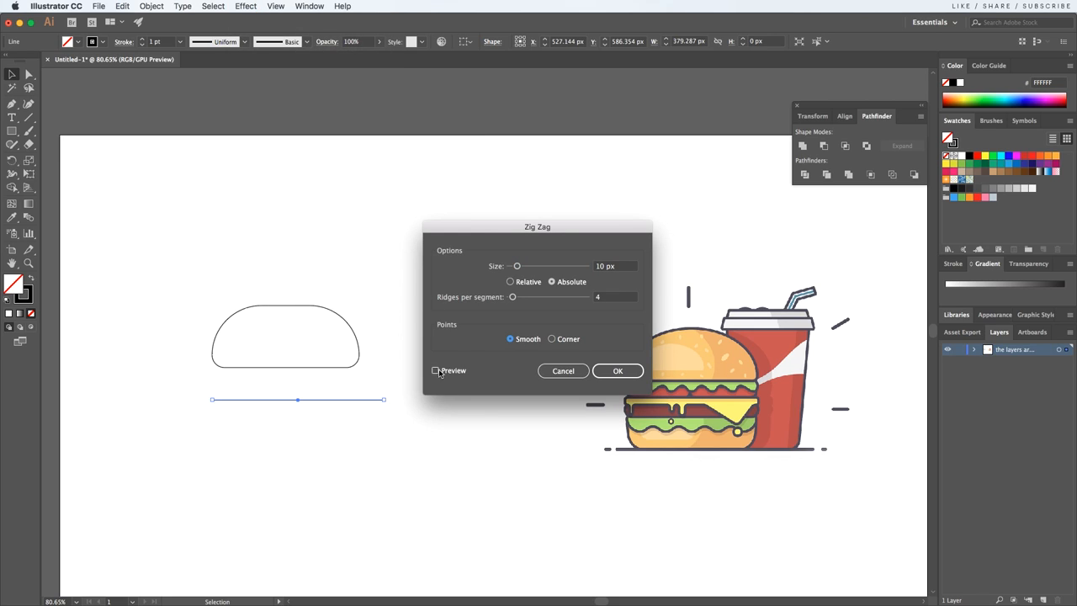
left_click(436, 370)
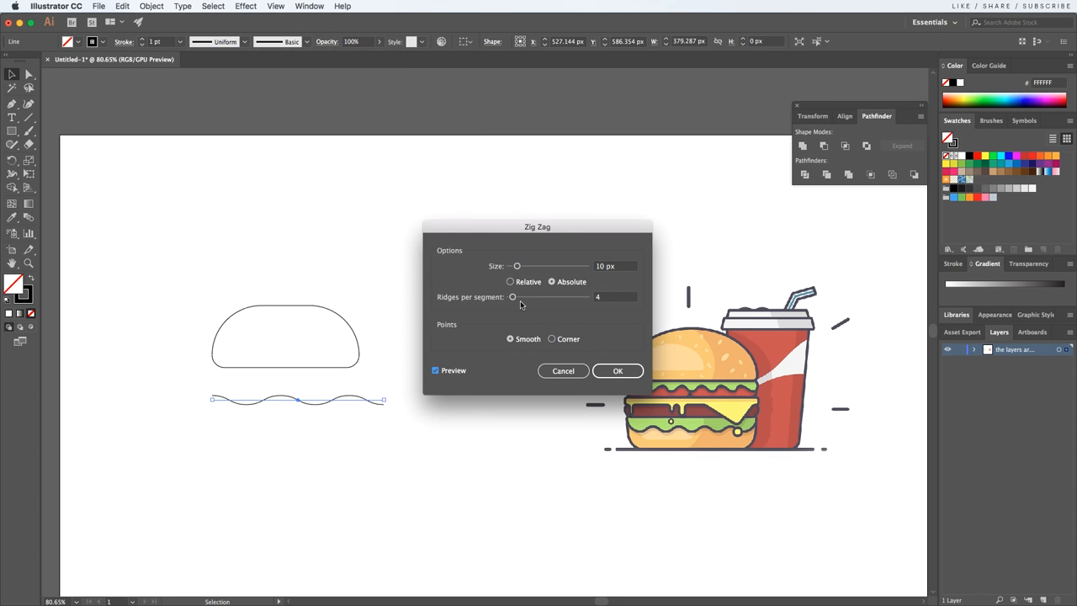
left_click_drag(511, 297, 518, 296)
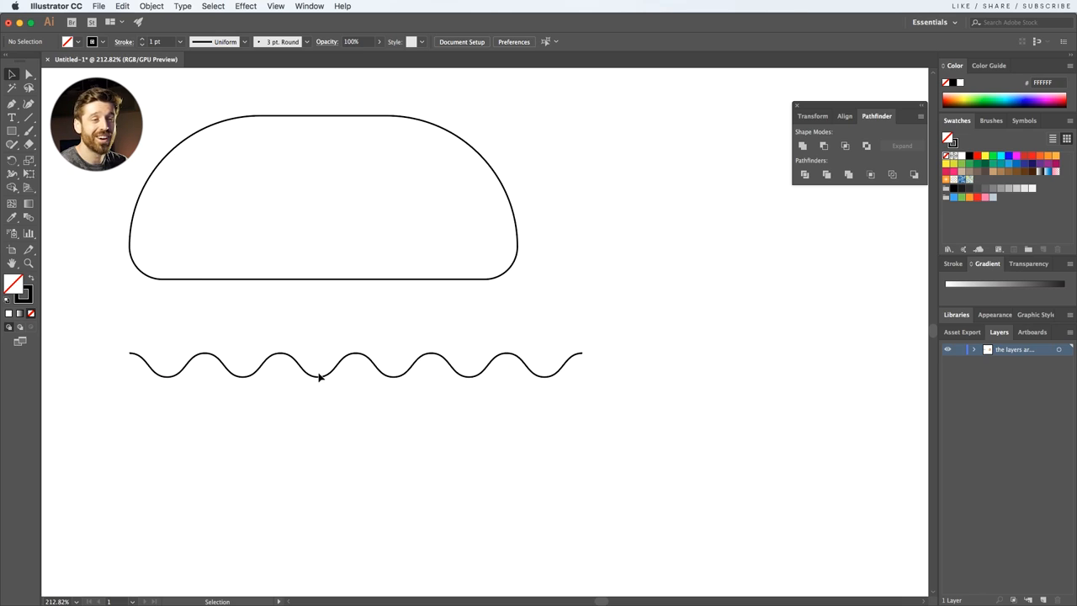
- Draw a rounded bar over the wave and unite both into one lettuce-shaped outline
left_click(321, 376)
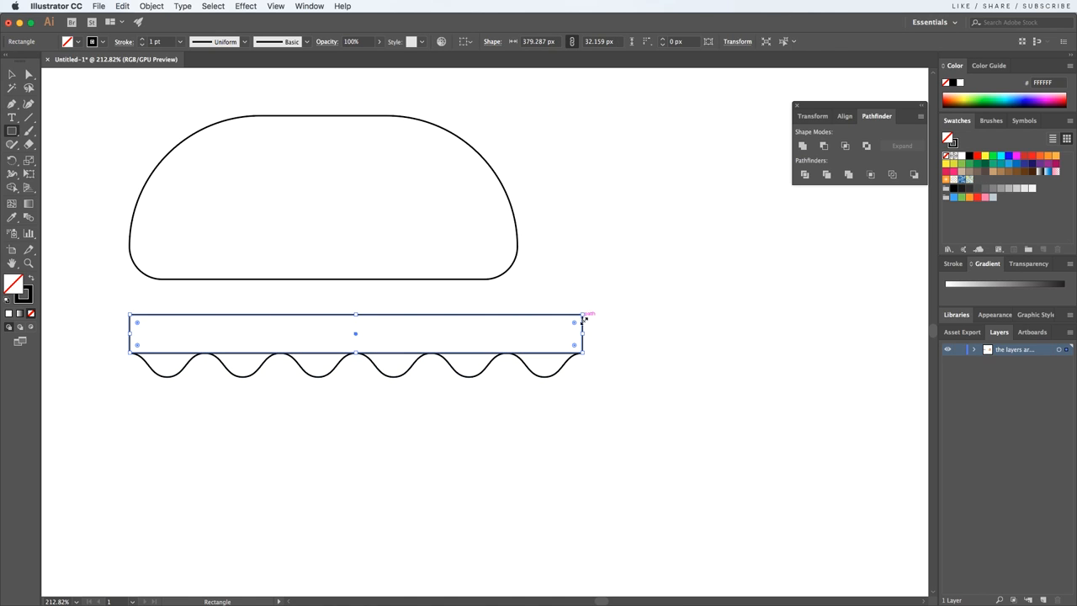
left_click_drag(575, 333, 602, 333)
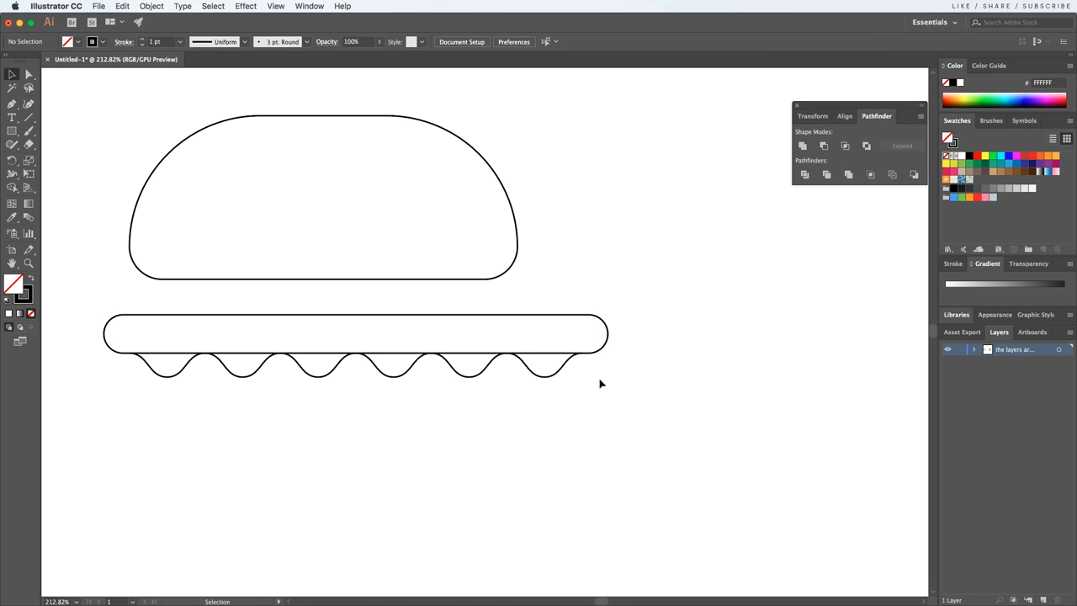
double_click(350, 333)
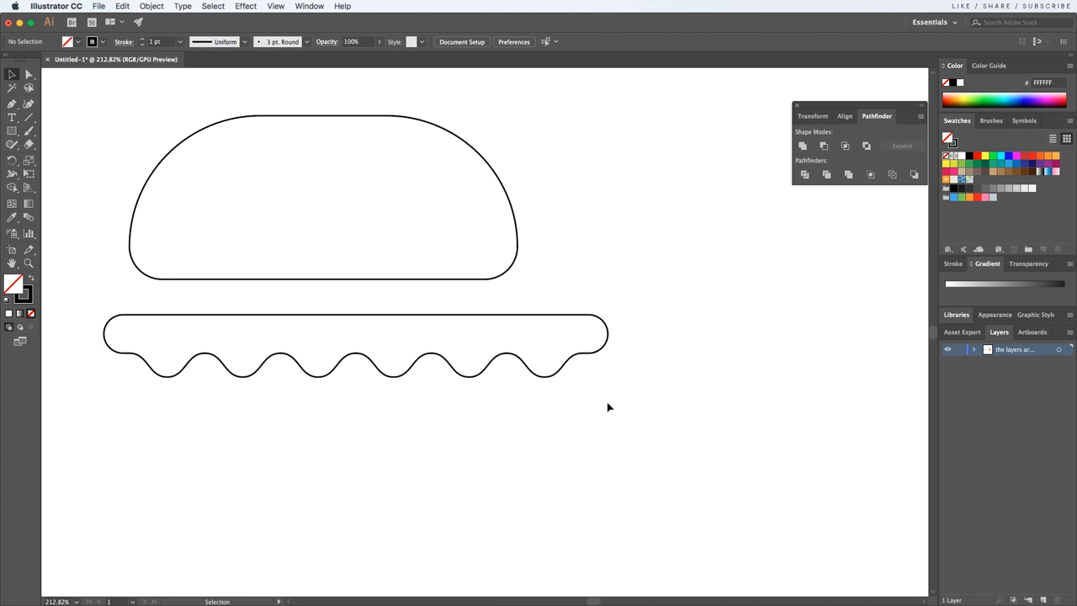
mouse_move(589, 359)
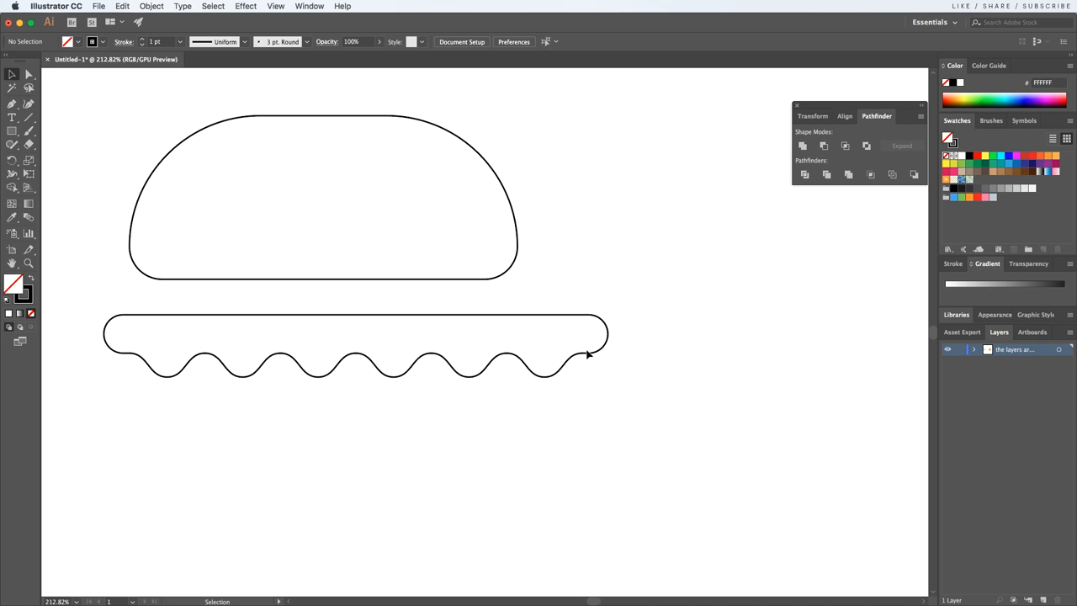
left_click(585, 371)
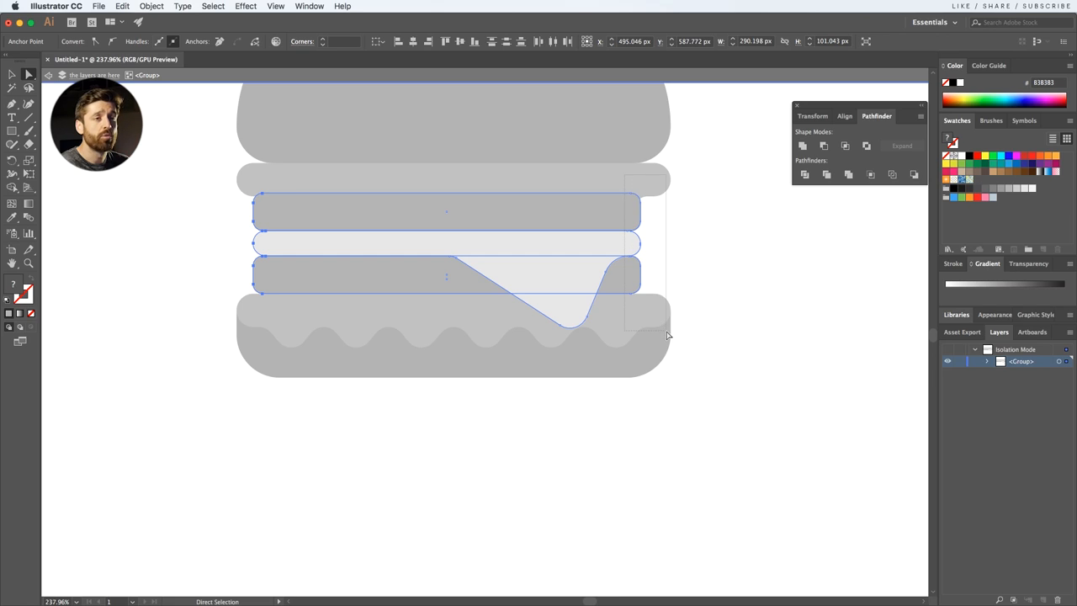
- Select the cheese slice's anchor points and drag a handle so the drip curves smoothly
left_click_drag(637, 244, 653, 244)
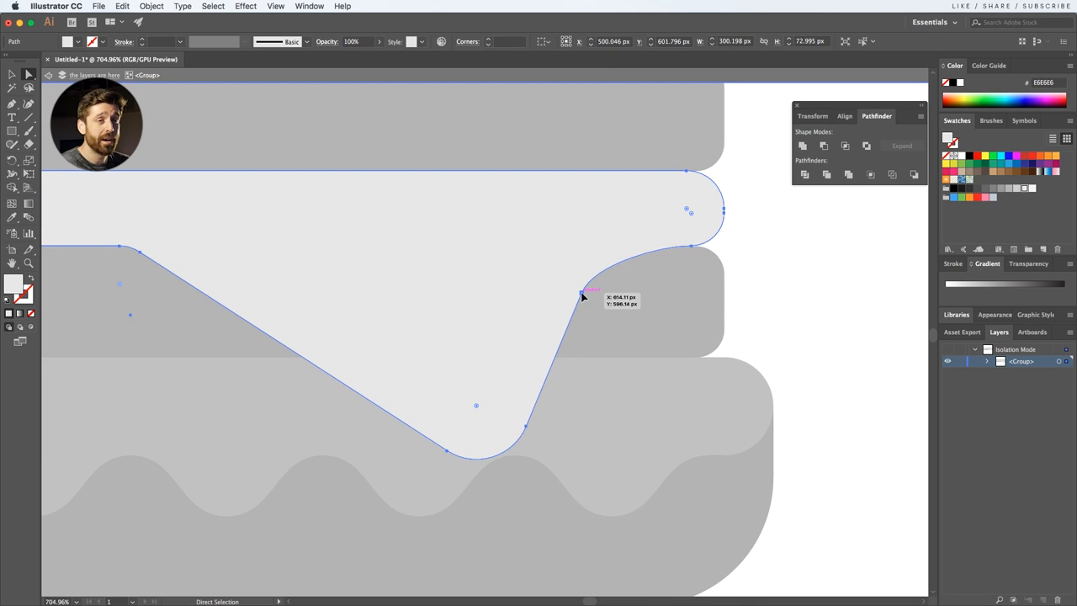
left_click_drag(582, 296, 599, 245)
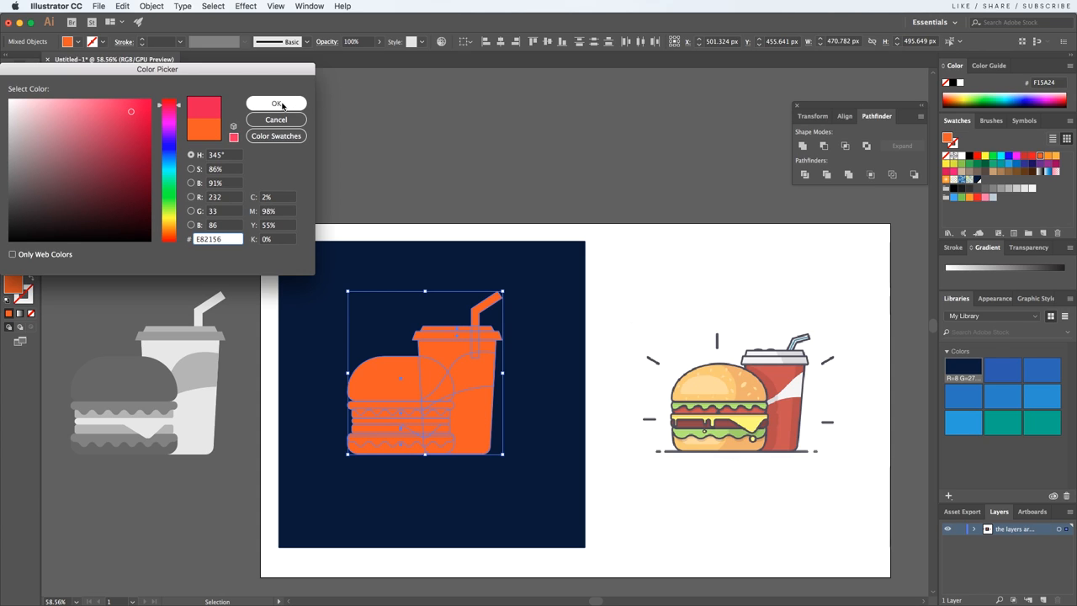
- Fill the silhouette with R232 G33 B86 red and save it as a global swatch
left_click(276, 104)
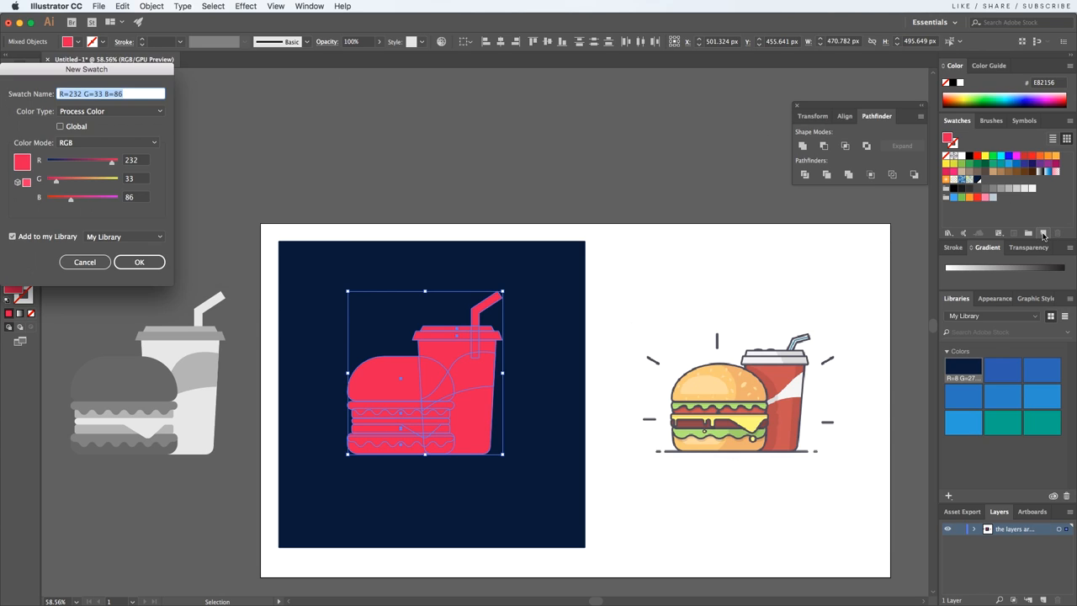
left_click(59, 126)
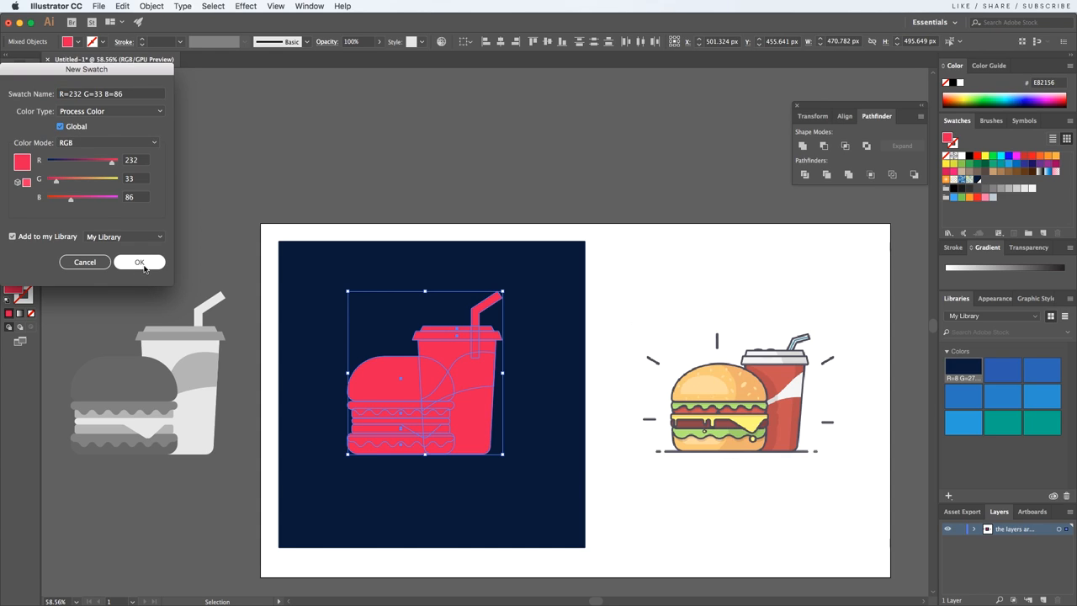
left_click(140, 263)
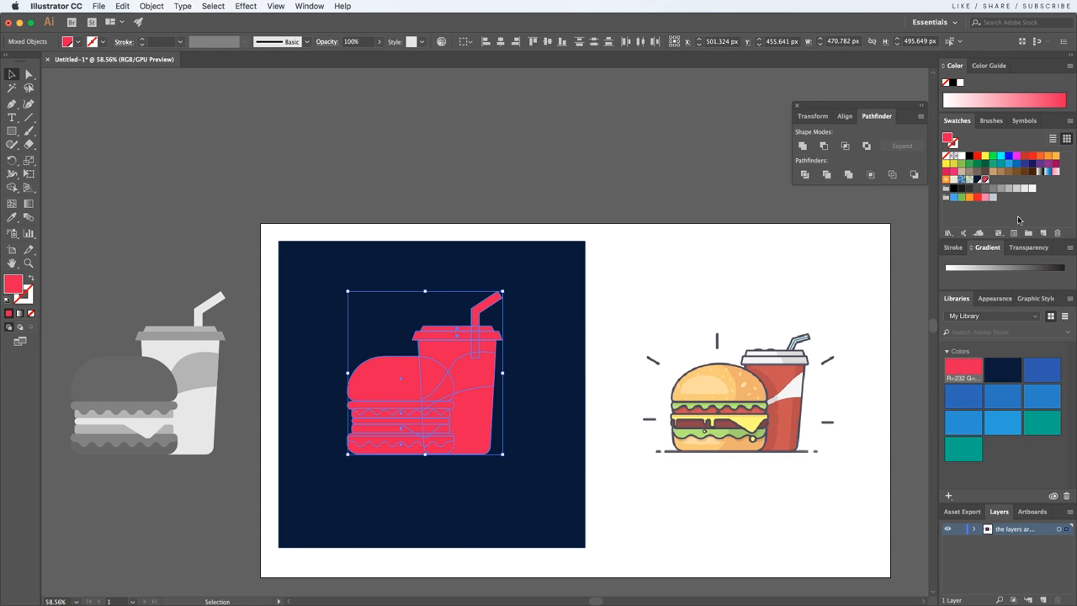
mouse_move(1074, 250)
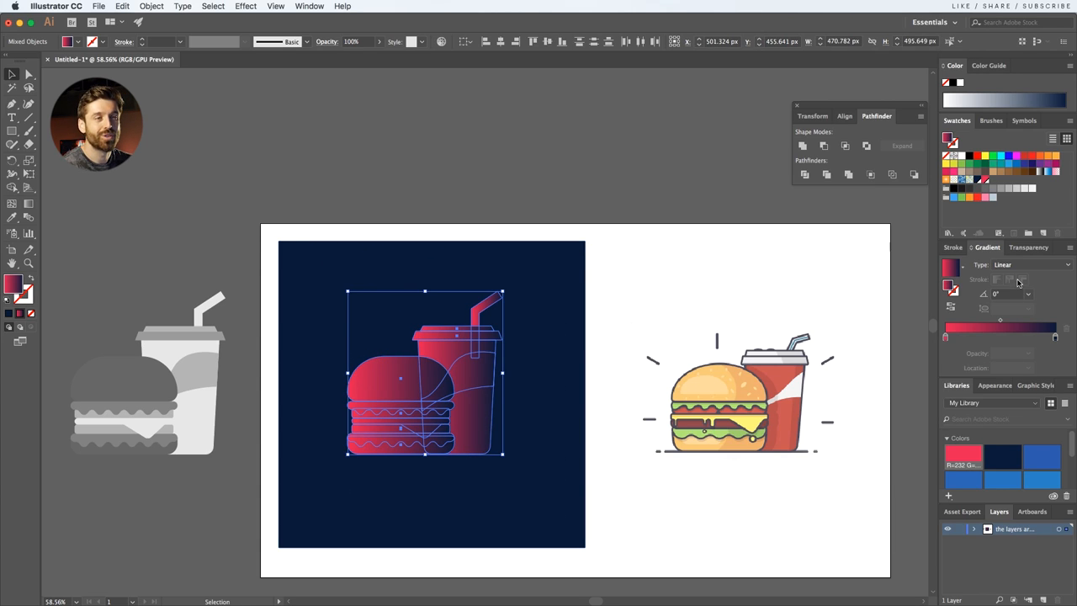
mouse_move(949, 308)
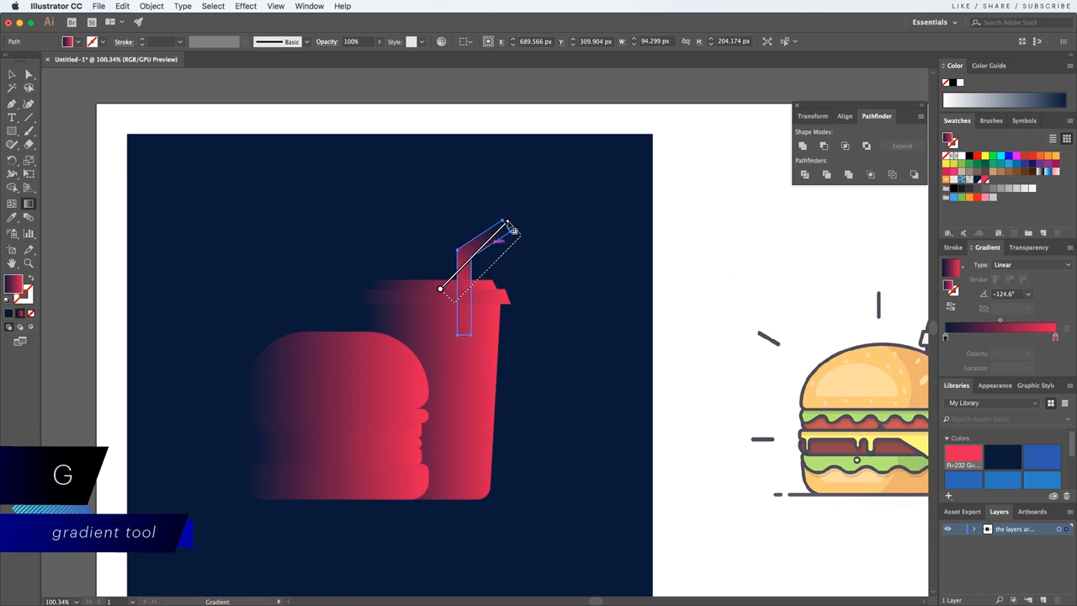
- Drag the gradient direction along the straw, then select the cup body for its own gradient
left_click_drag(440, 289, 468, 286)
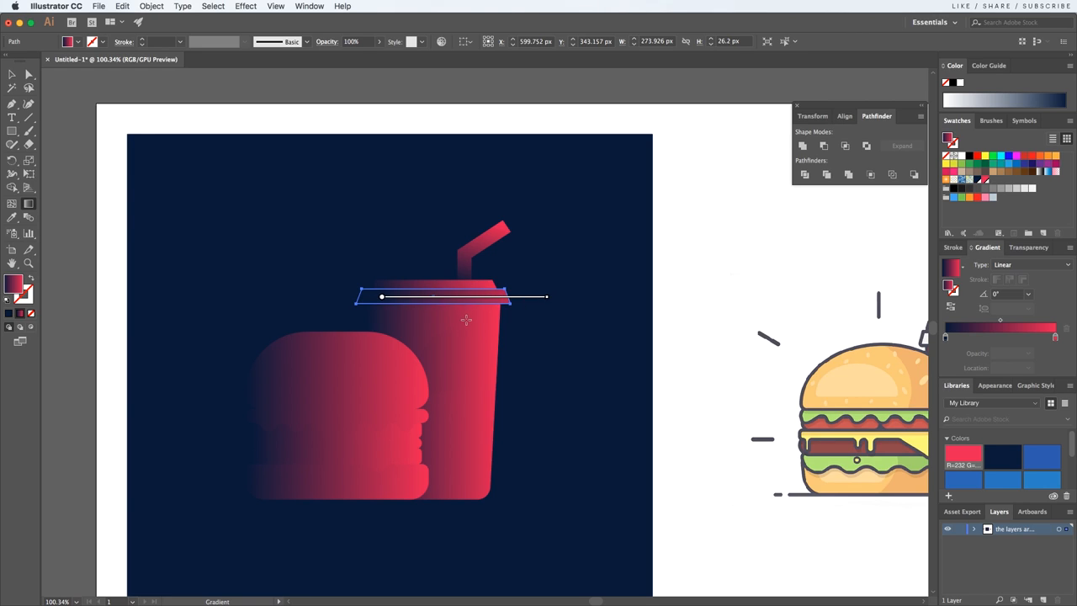
left_click(463, 340)
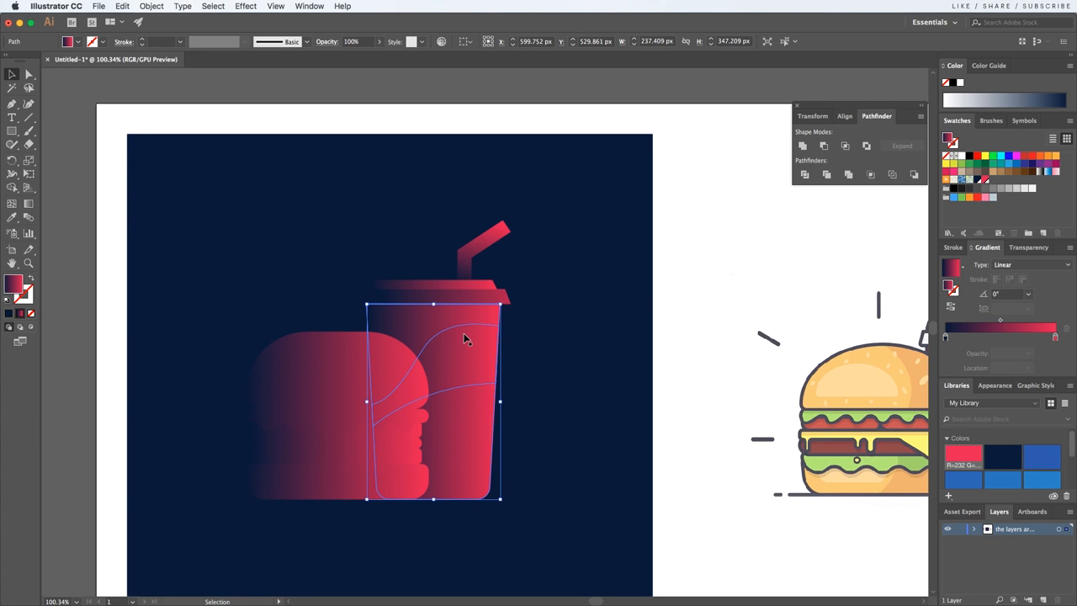
- Make the cup body gradient radial, stretch it tall across the cup, then select the burger for the same treatment
left_click(1029, 264)
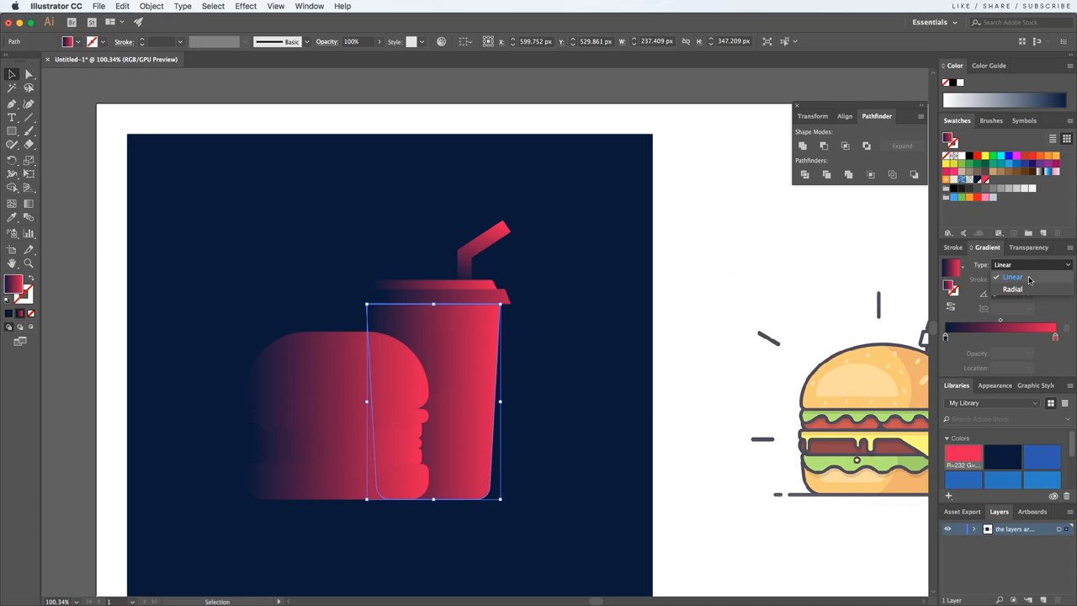
left_click(1013, 290)
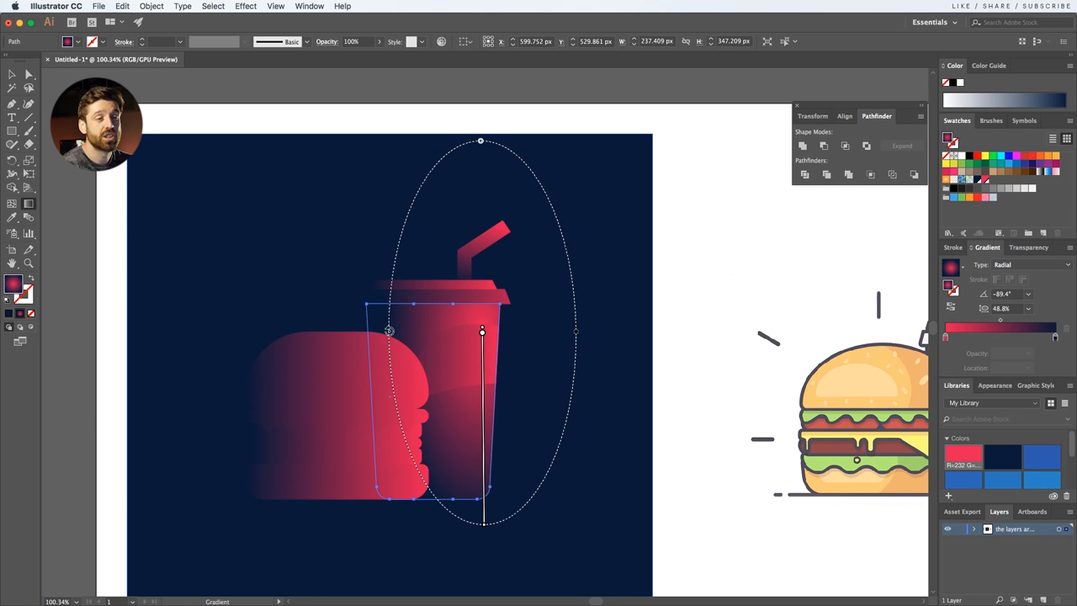
left_click_drag(481, 331, 454, 520)
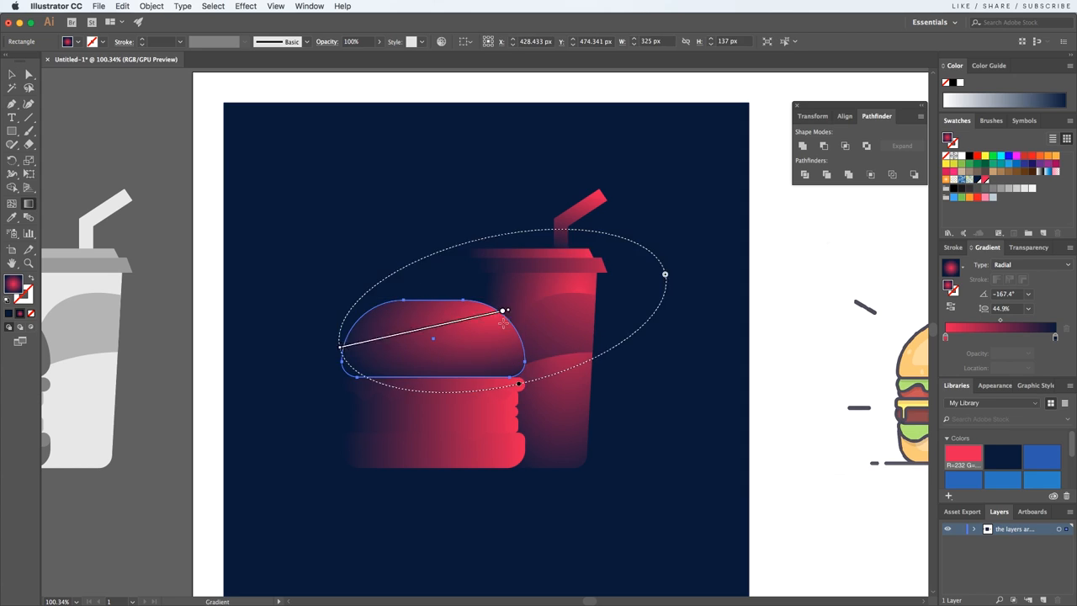
right_click(428, 420)
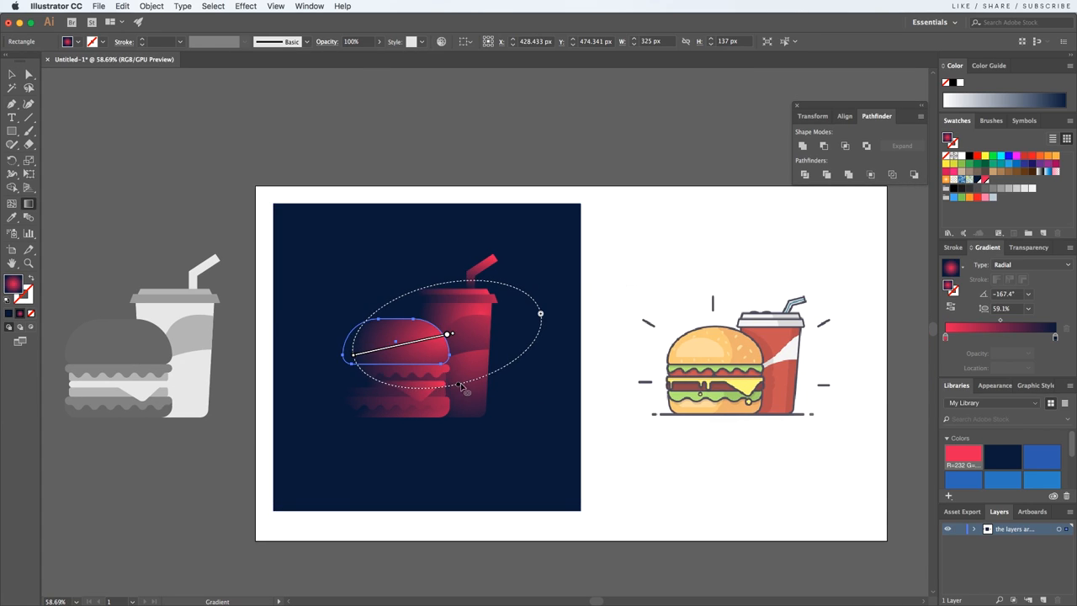
left_click(623, 471)
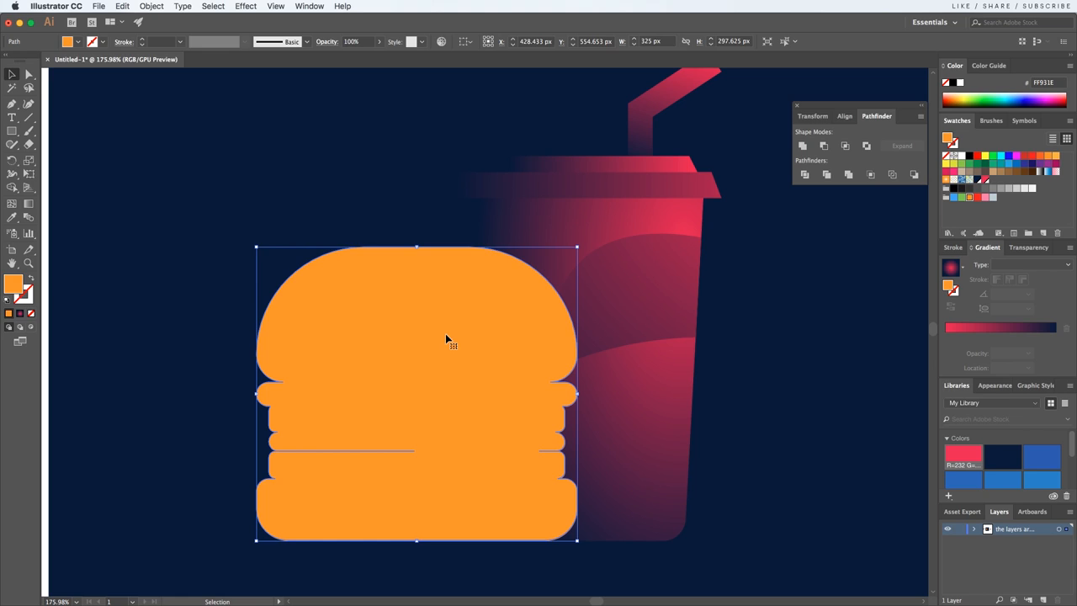
mouse_move(813, 198)
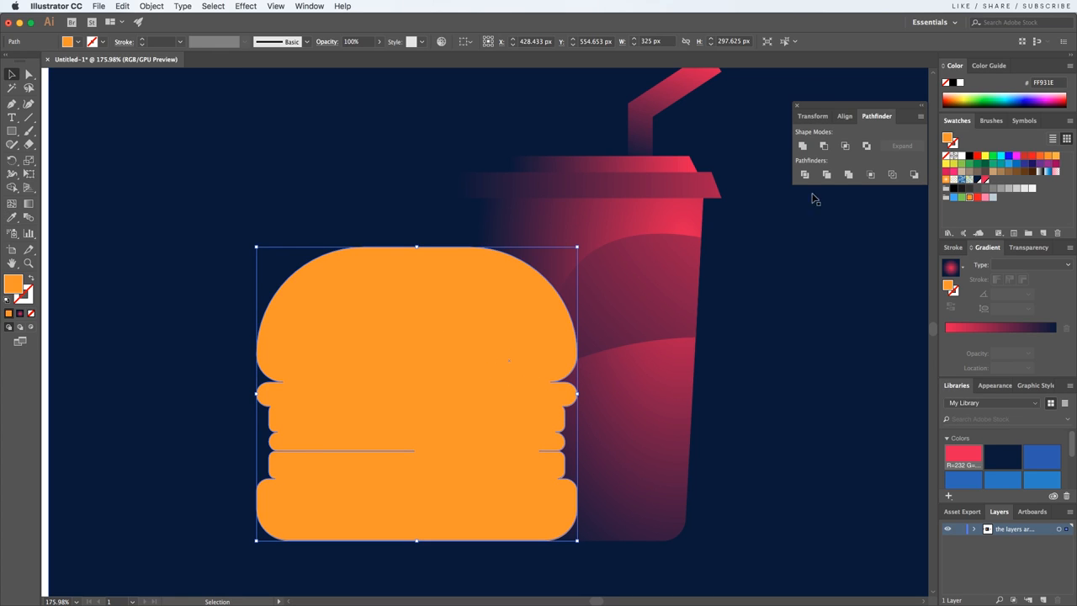
mouse_move(402, 390)
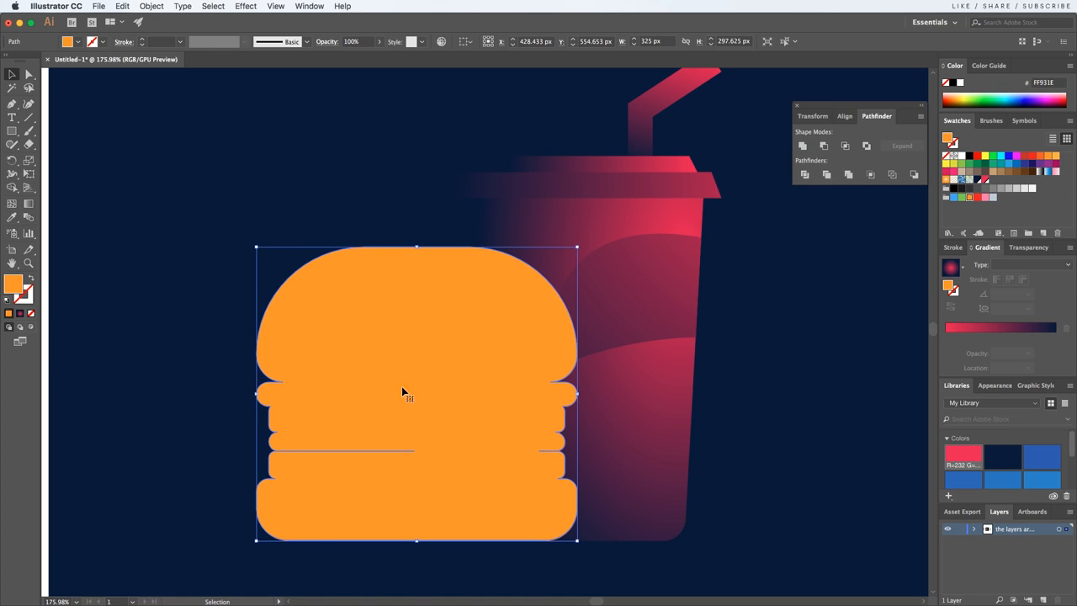
- Swap the burger copy's fill to a stroke and colour it with the red swatch as a 2 pt rim
left_click(69, 40)
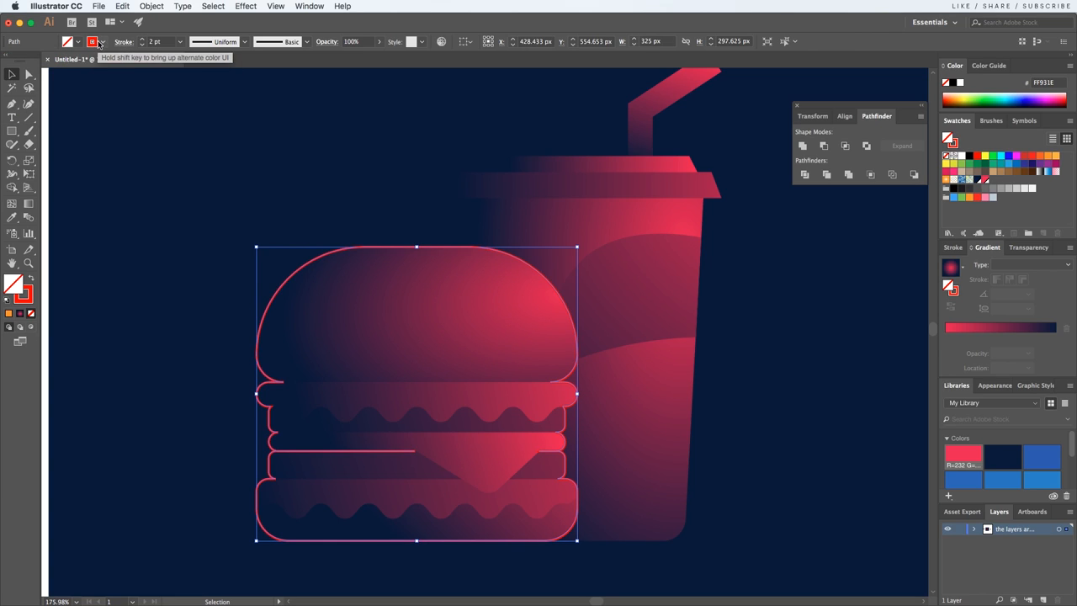
left_click(87, 42)
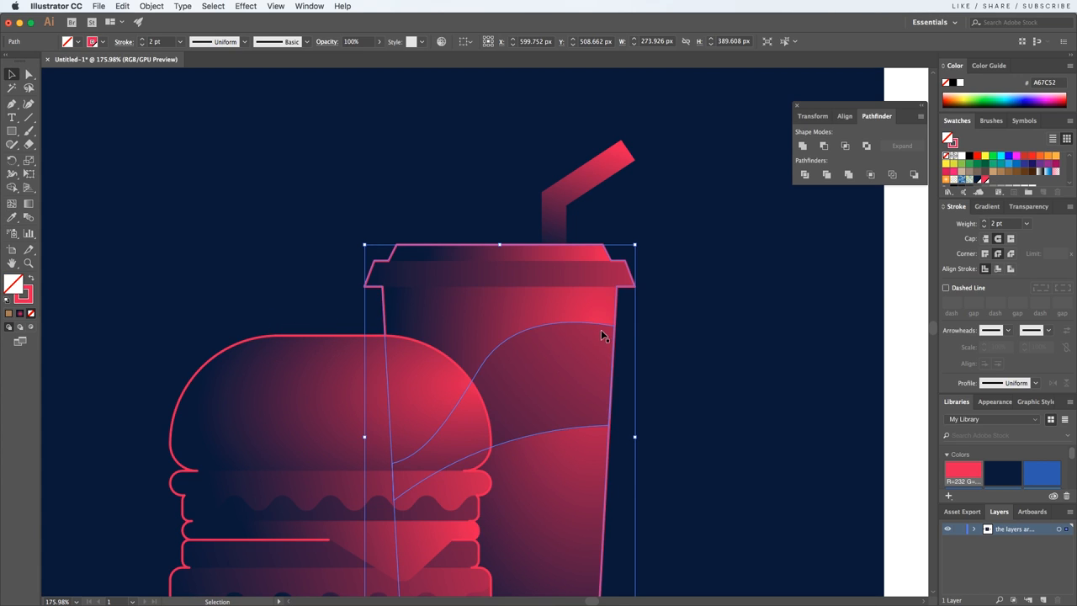
- Select the cup, lid and straw copies together and give them the red no-fill outline
left_click(596, 176)
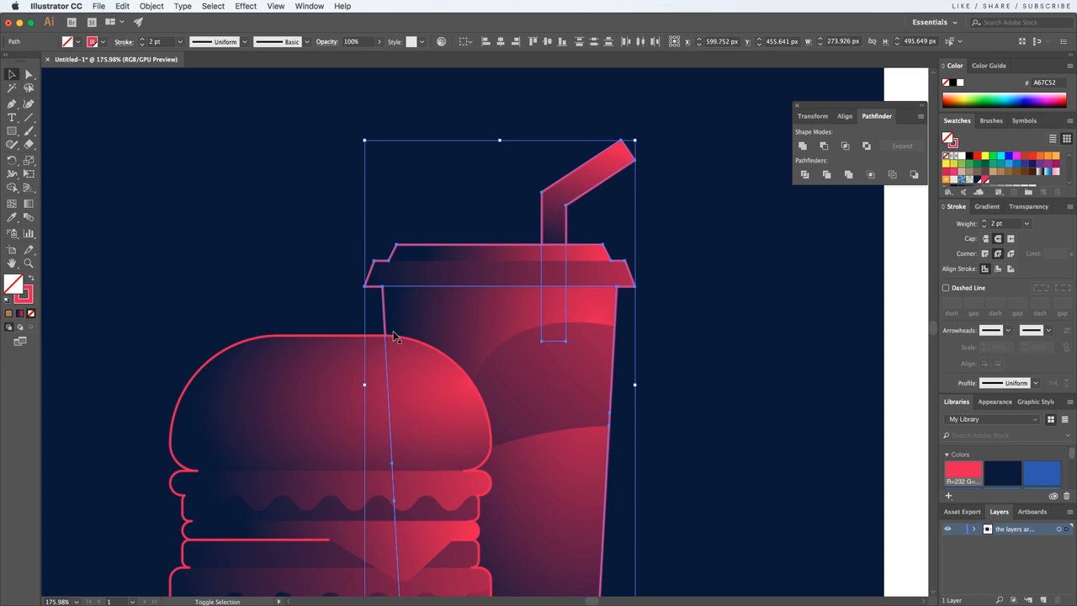
left_click(158, 7)
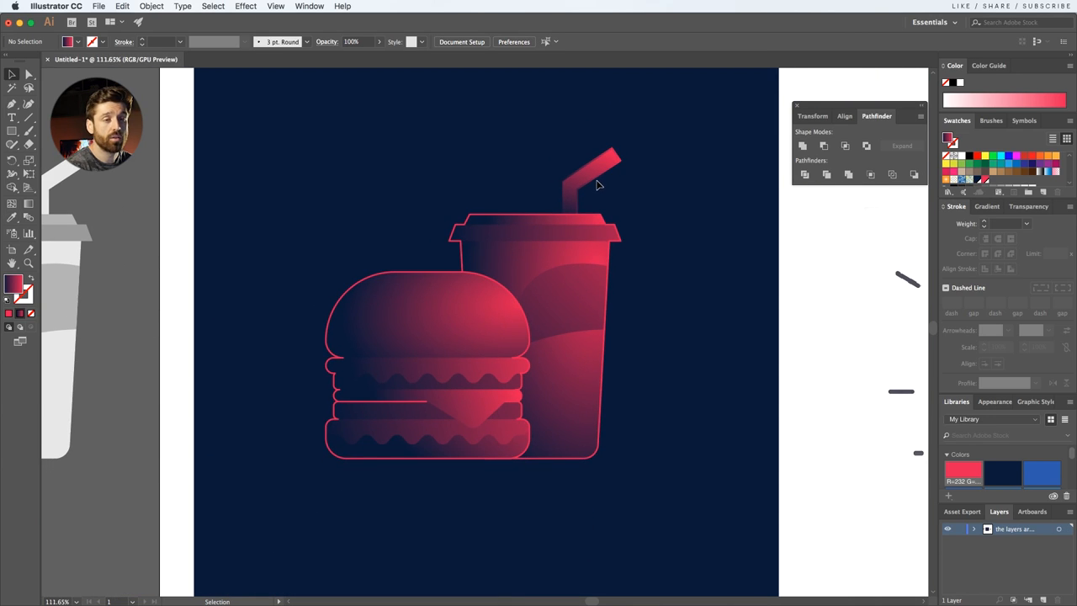
- Give the straw a linear red gradient and apply a red gradient to the cup's outline stroke
left_click(596, 184)
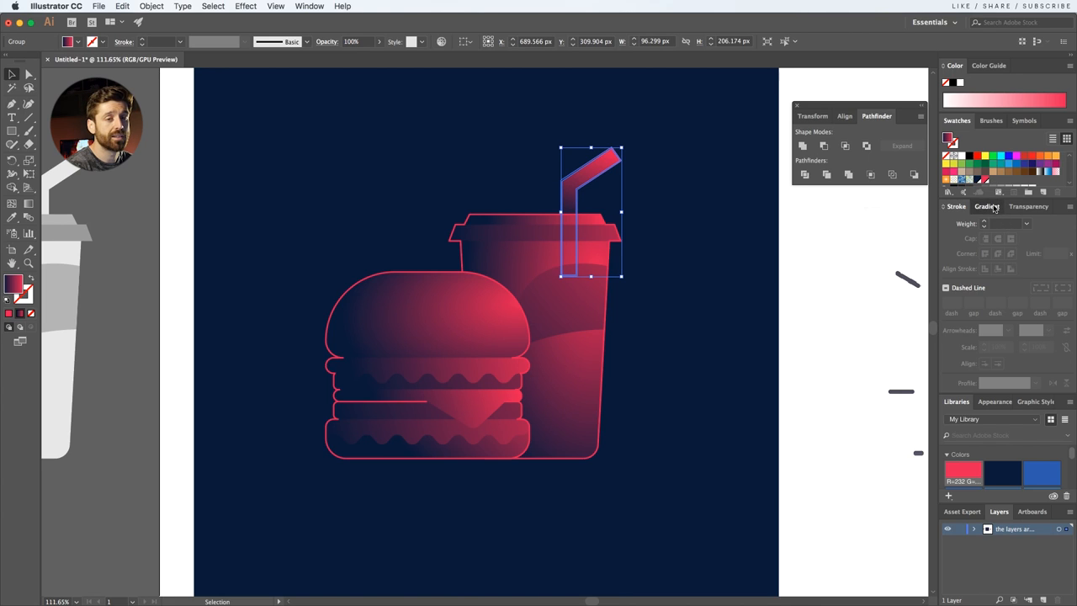
left_click(990, 205)
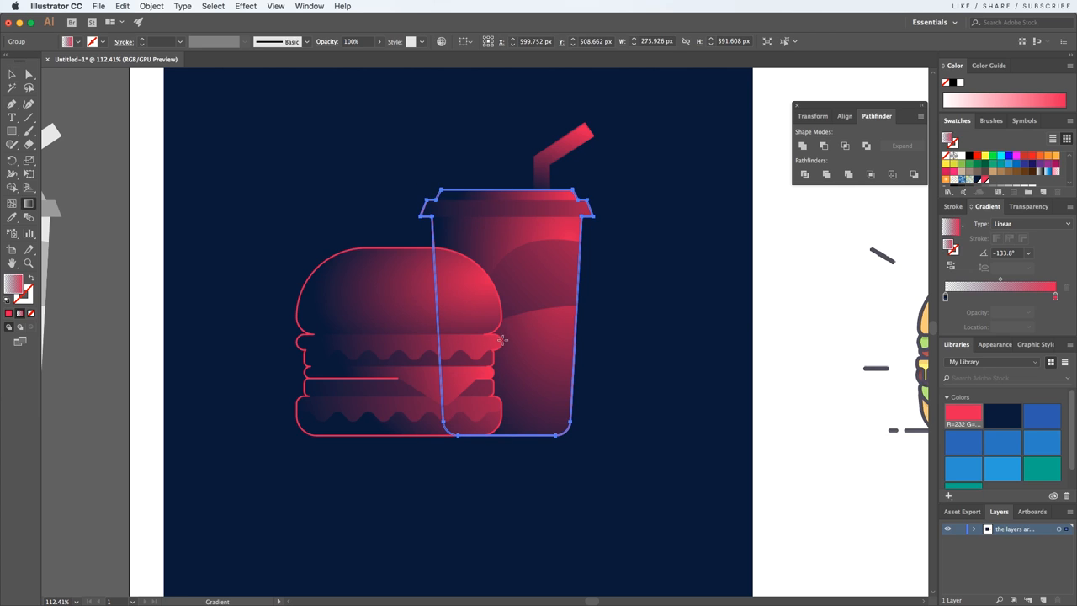
left_click(760, 286)
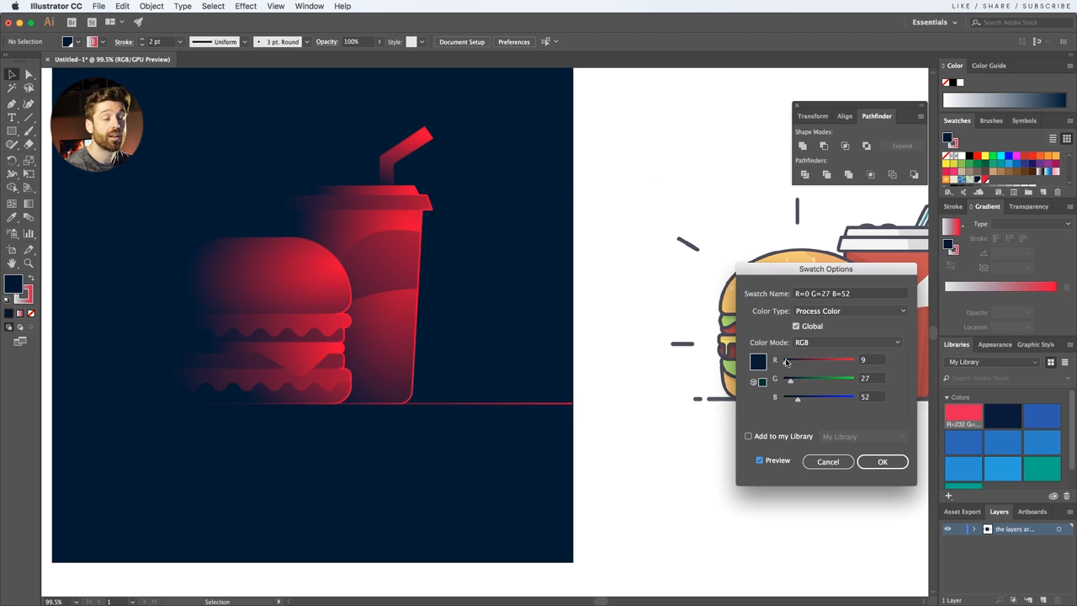
- Nudge the navy swatch's R slider up to about 40 with Preview on, settling on a purplish navy
left_click_drag(789, 360, 792, 360)
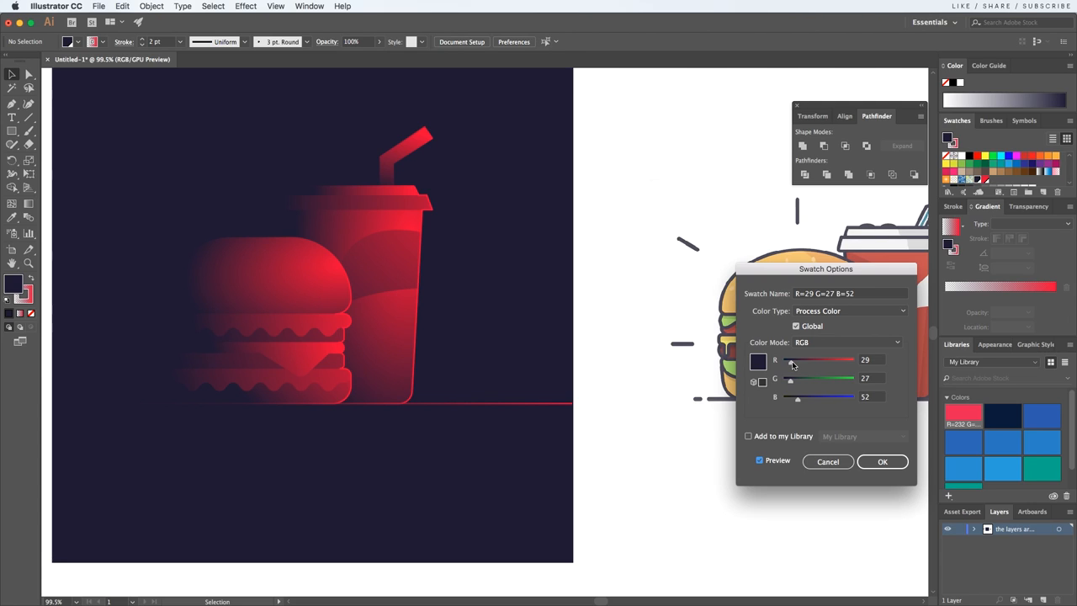
left_click_drag(791, 360, 798, 360)
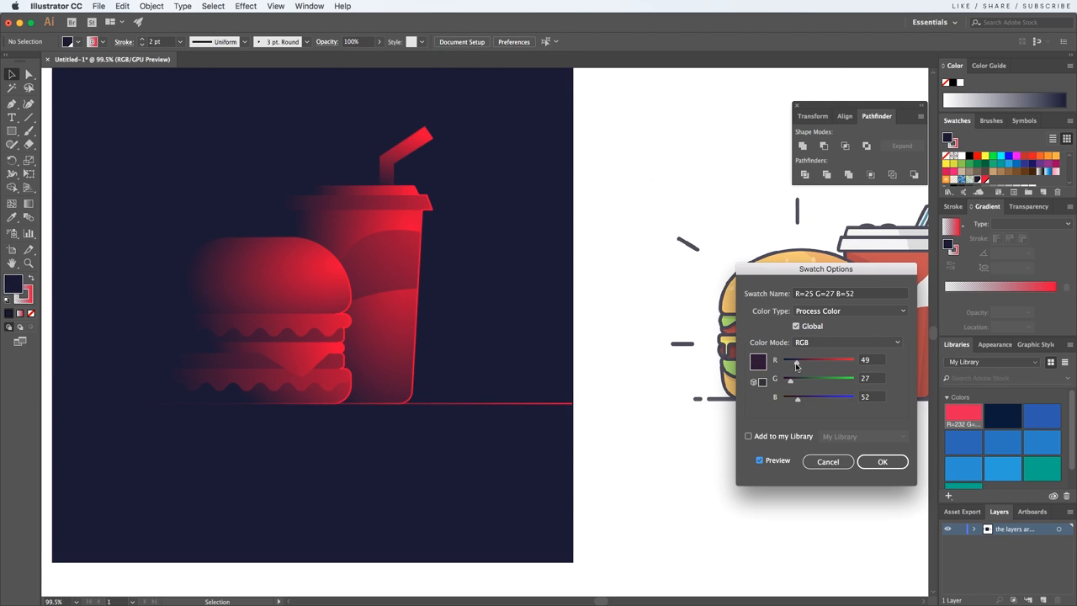
left_click_drag(798, 360, 790, 360)
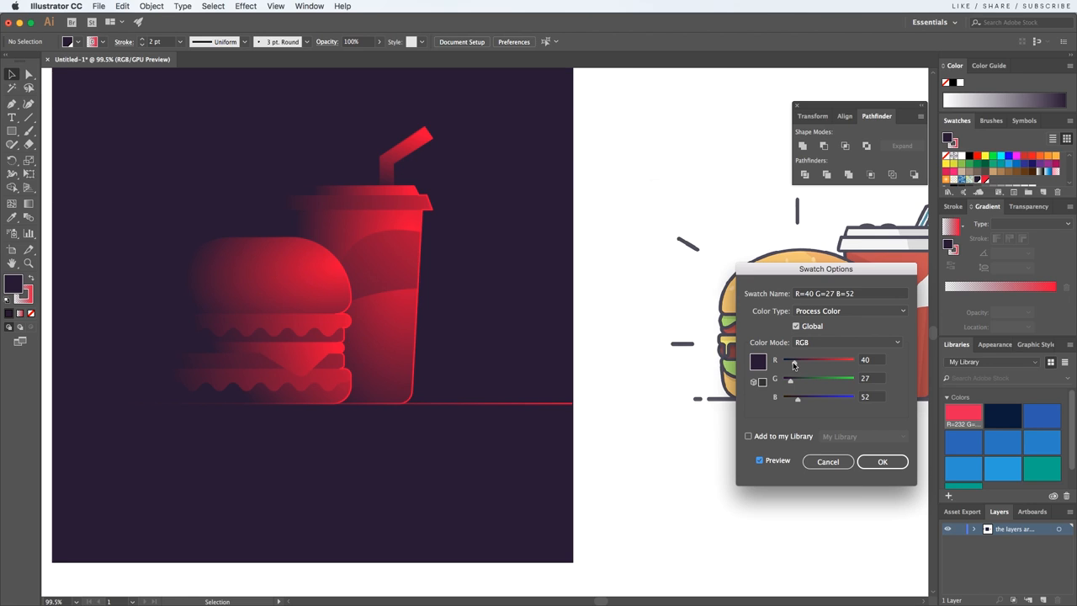